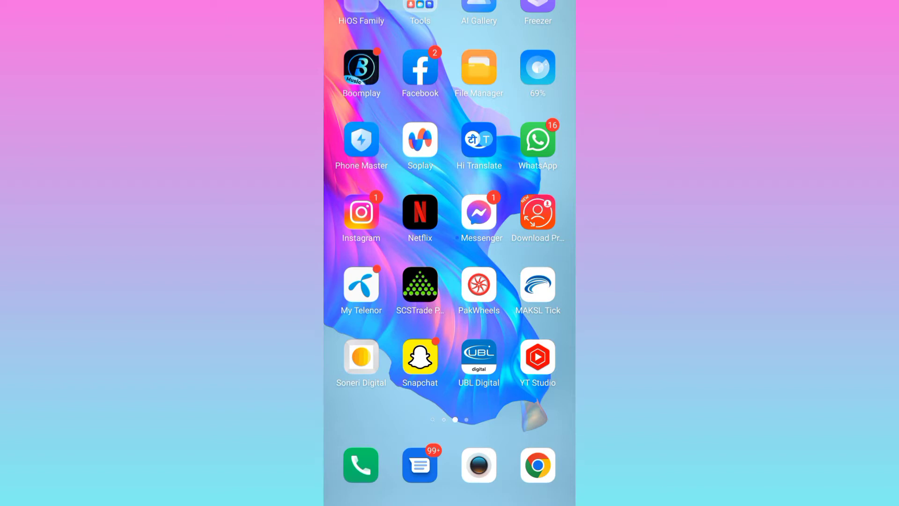
Launch YouTube Studio from the home screen to reach the channel dashboard.
{"action": "left_click", "coordinate": [537, 358]}
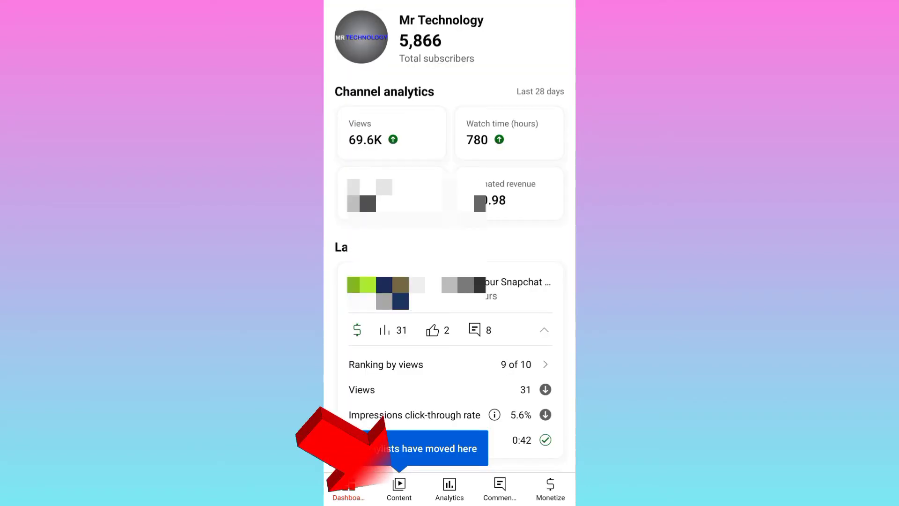
Open the Content list and the Antutu scores video's details page.
{"action": "left_click", "coordinate": [399, 489]}
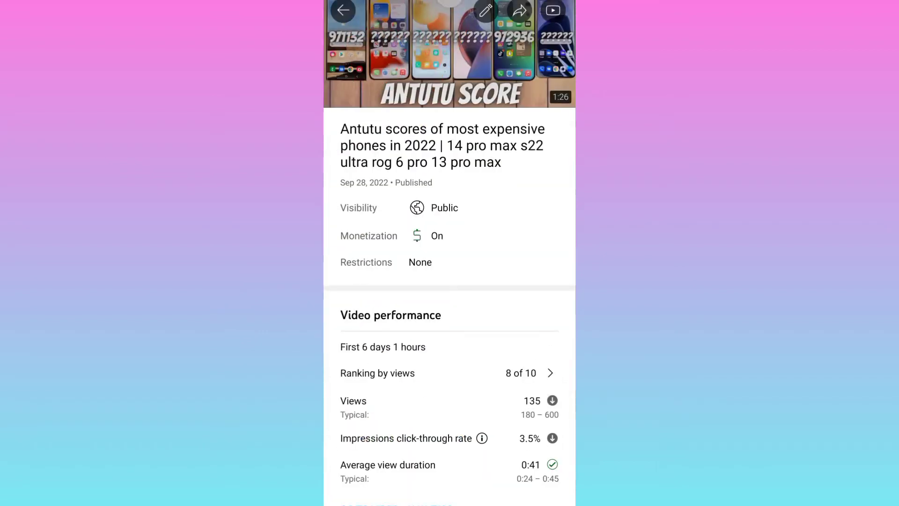
Edit the video's comment setting to Disable comments, then back to Allow all comments.
{"action": "left_click", "coordinate": [485, 10]}
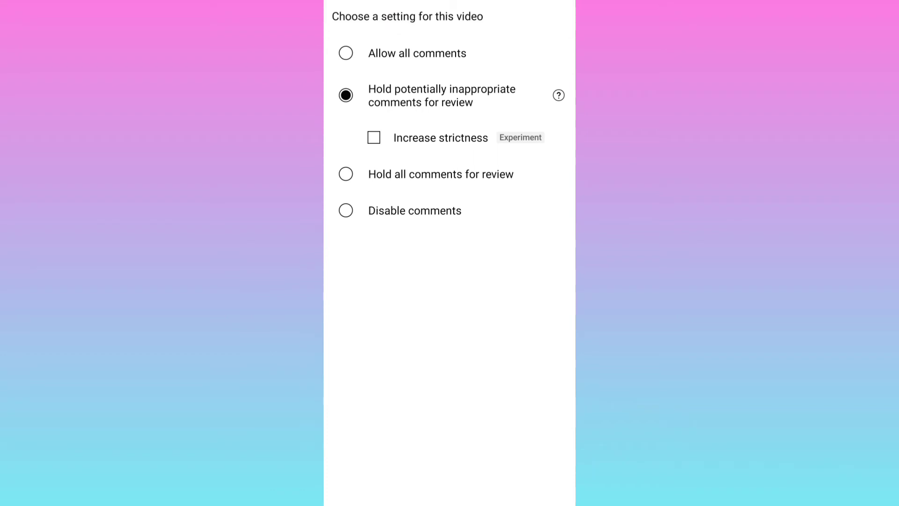
{"action": "left_click", "coordinate": [346, 210]}
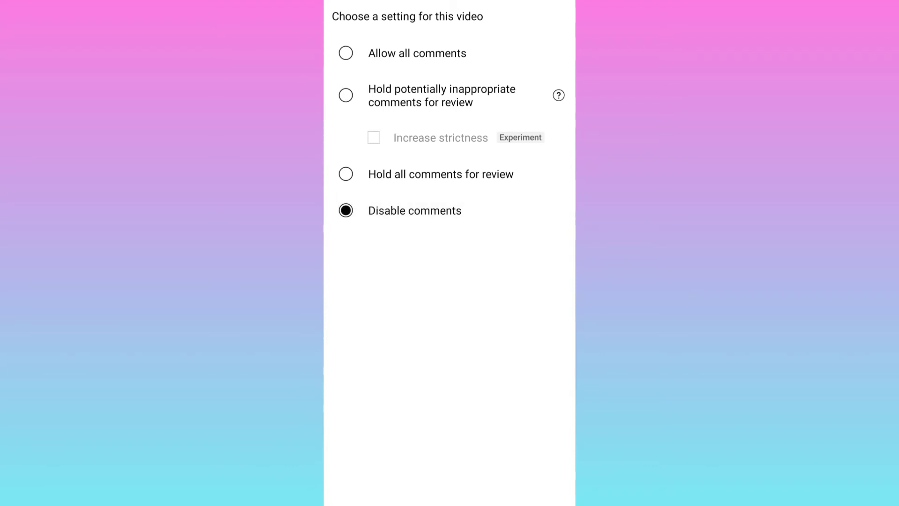
{"action": "left_click", "coordinate": [345, 53]}
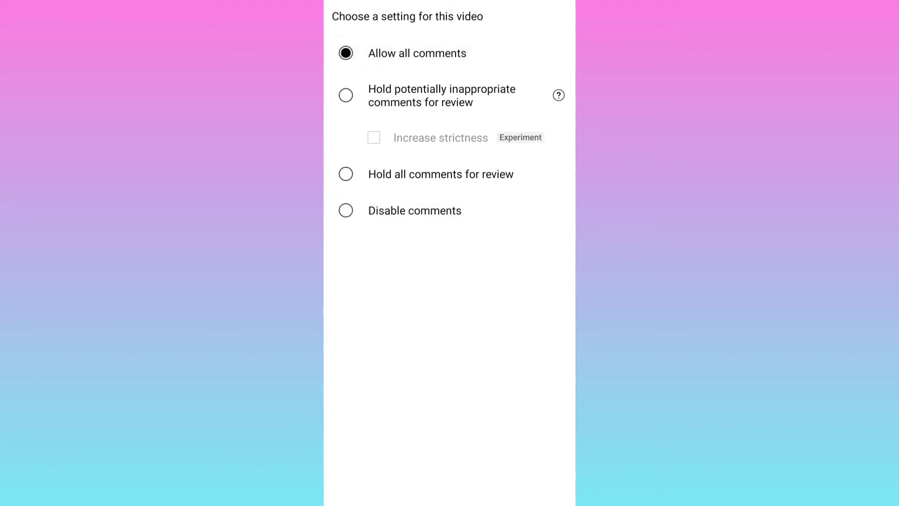